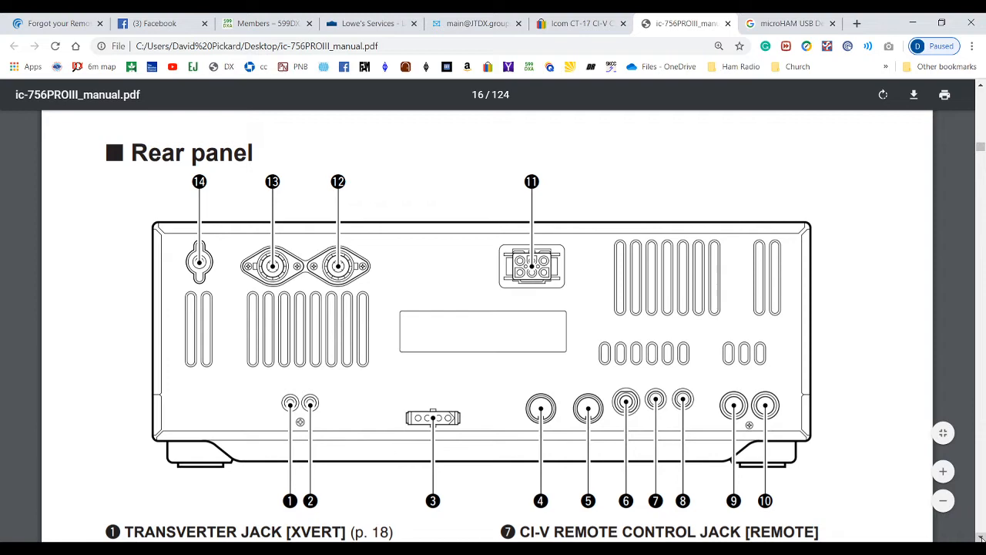
{"action": "scroll", "scroll_direction": "down", "scroll_amount": 3}
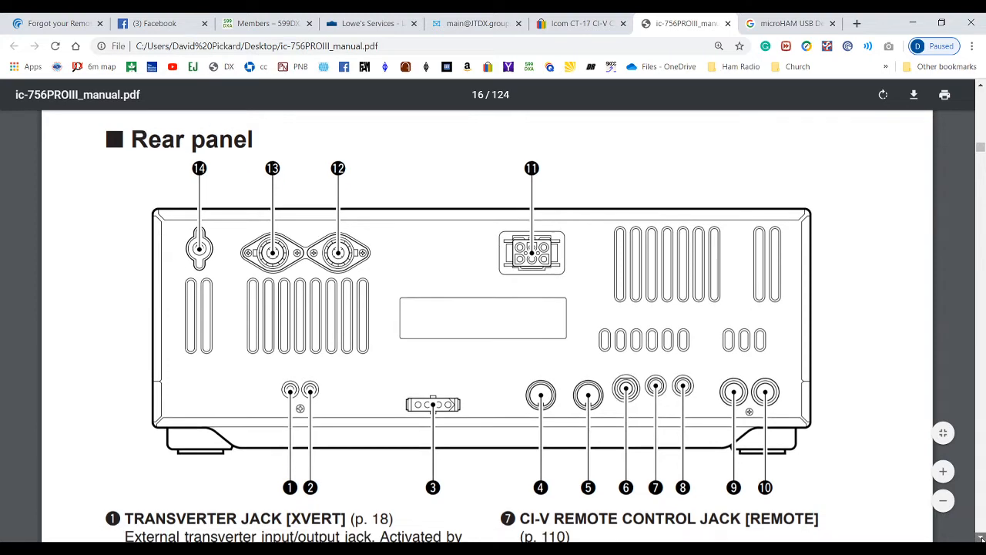
{"action": "scroll", "scroll_direction": "down", "scroll_amount": 3}
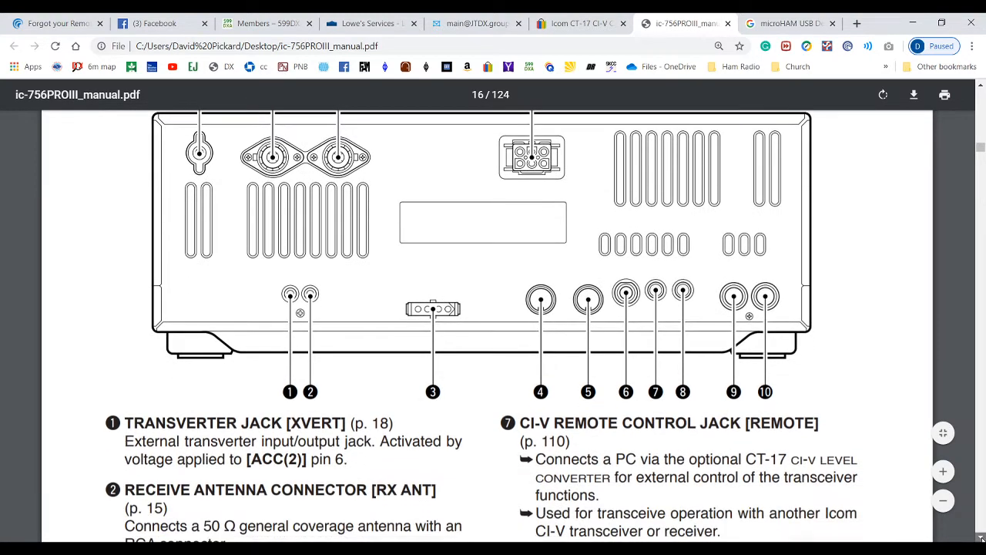
{"action": "scroll", "scroll_direction": "down", "scroll_amount": 3}
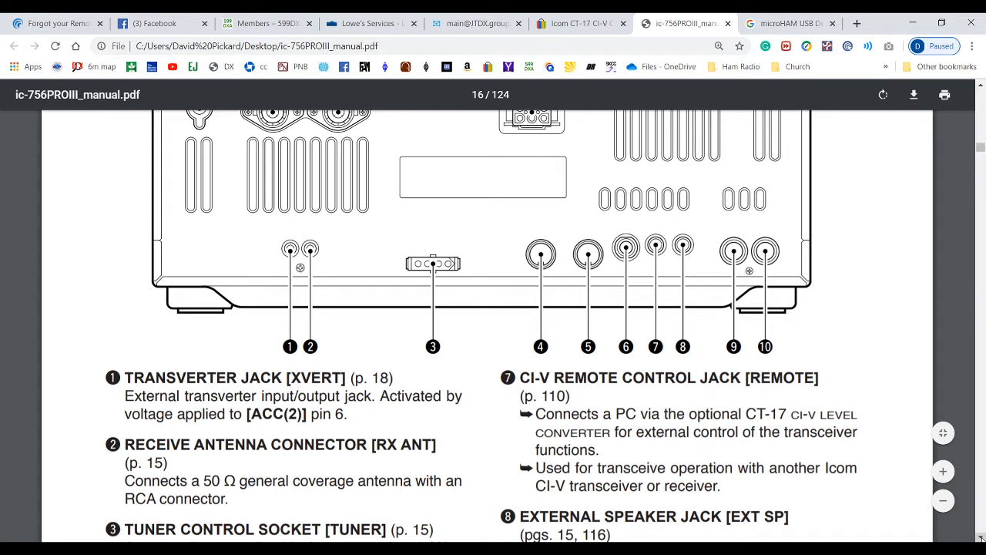
{"action": "scroll", "scroll_direction": "down", "scroll_amount": 3}
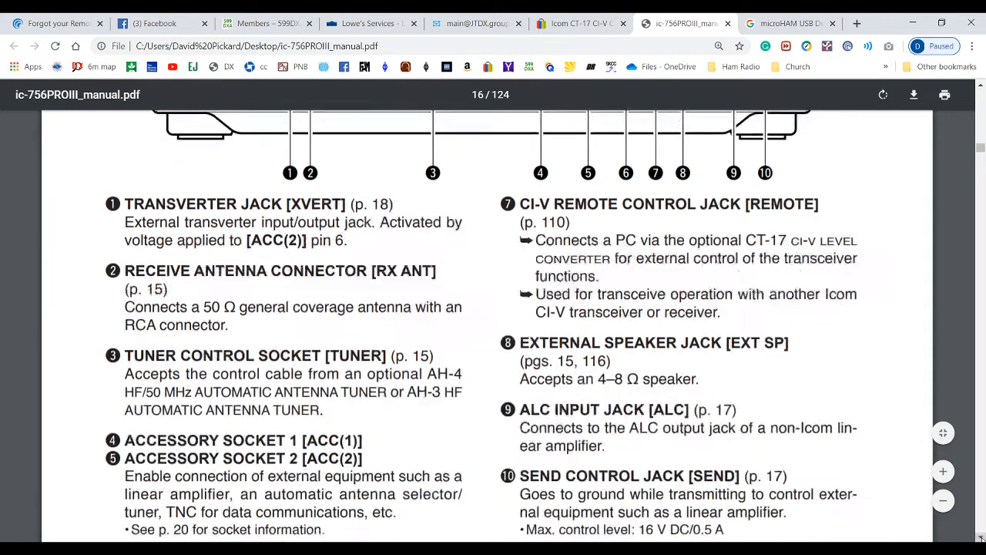
{"action": "scroll", "scroll_direction": "down", "scroll_amount": 3}
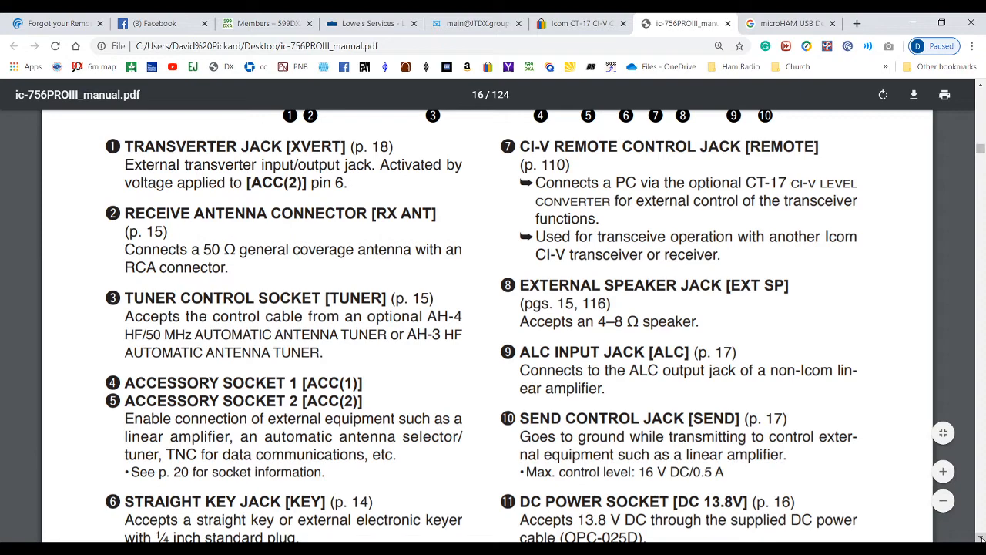
{"action": "scroll", "scroll_direction": "down", "scroll_amount": 3}
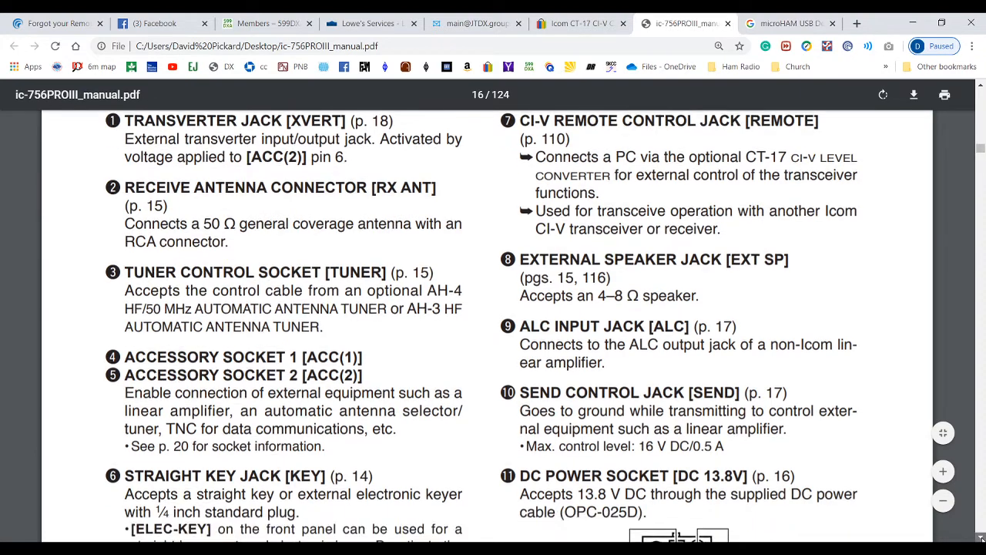
{"action": "scroll", "scroll_direction": "down", "scroll_amount": 3}
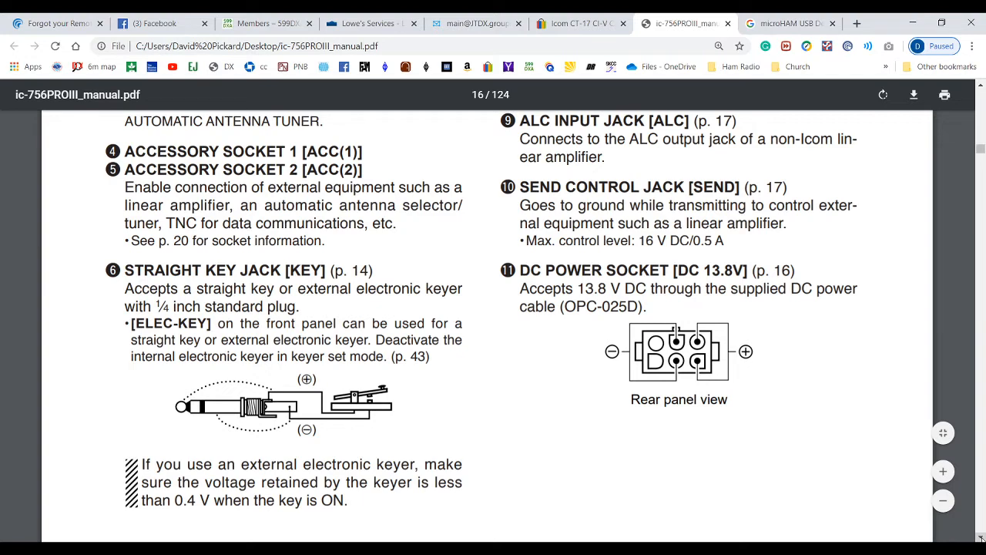
{"action": "scroll", "scroll_direction": "down", "scroll_amount": 3}
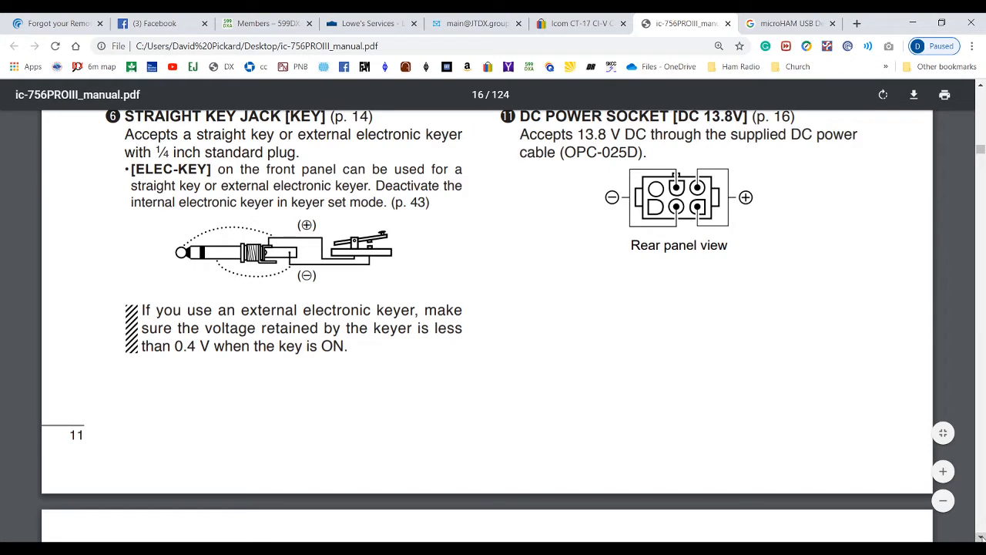
{"action": "scroll", "scroll_direction": "down", "scroll_amount": 3}
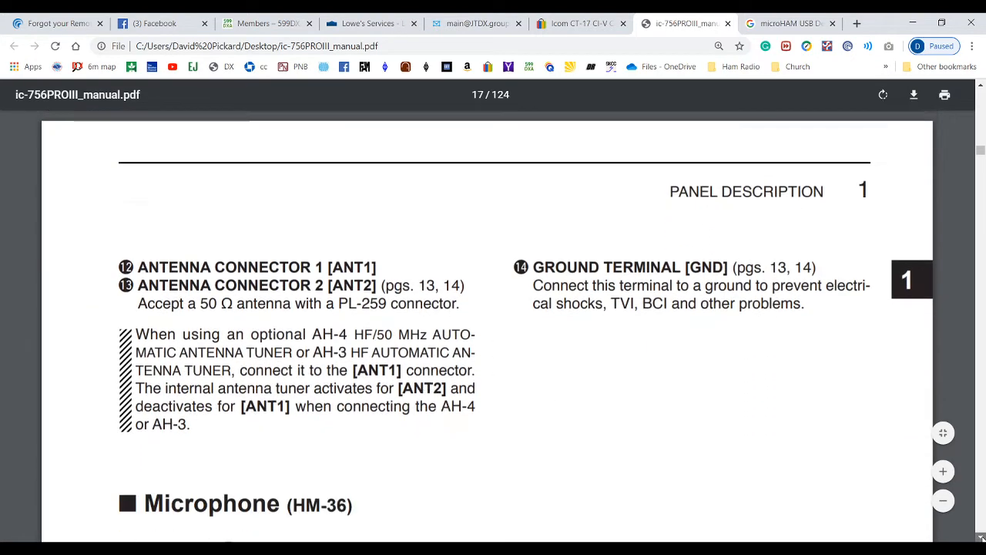
{"action": "scroll", "scroll_direction": "down", "scroll_amount": 3}
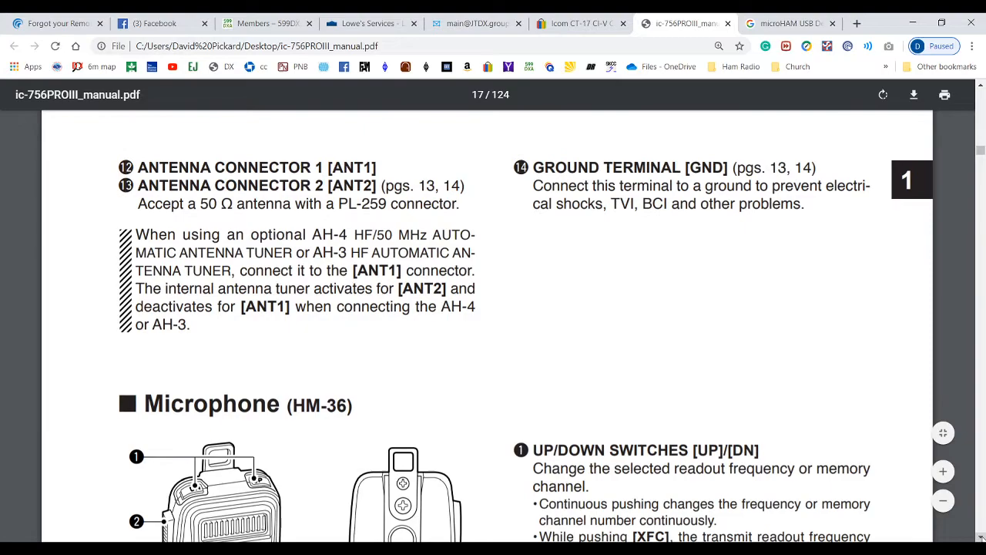
{"action": "scroll", "scroll_direction": "down", "scroll_amount": 3}
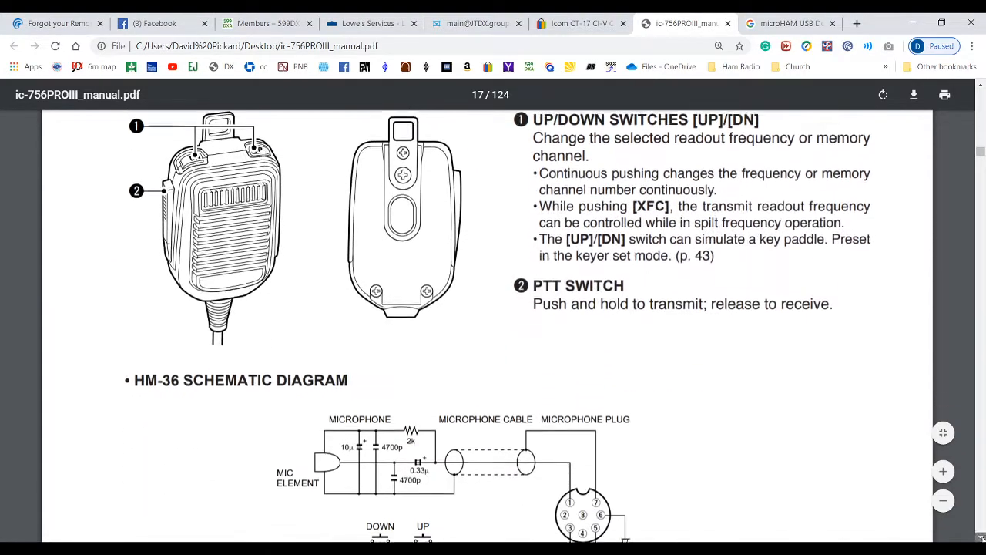
{"action": "scroll", "scroll_direction": "down", "scroll_amount": 3}
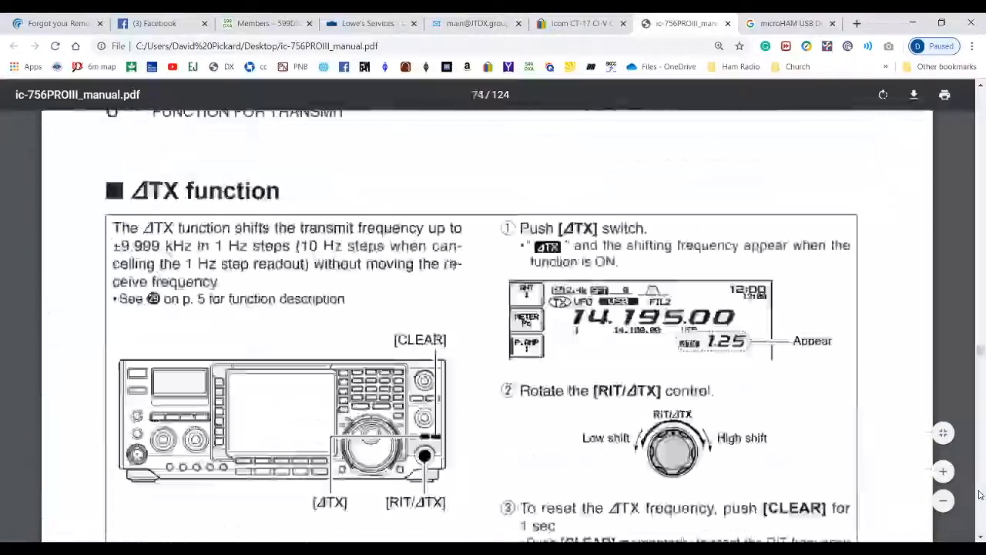
{"action": "scroll", "scroll_direction": "down", "scroll_amount": 3}
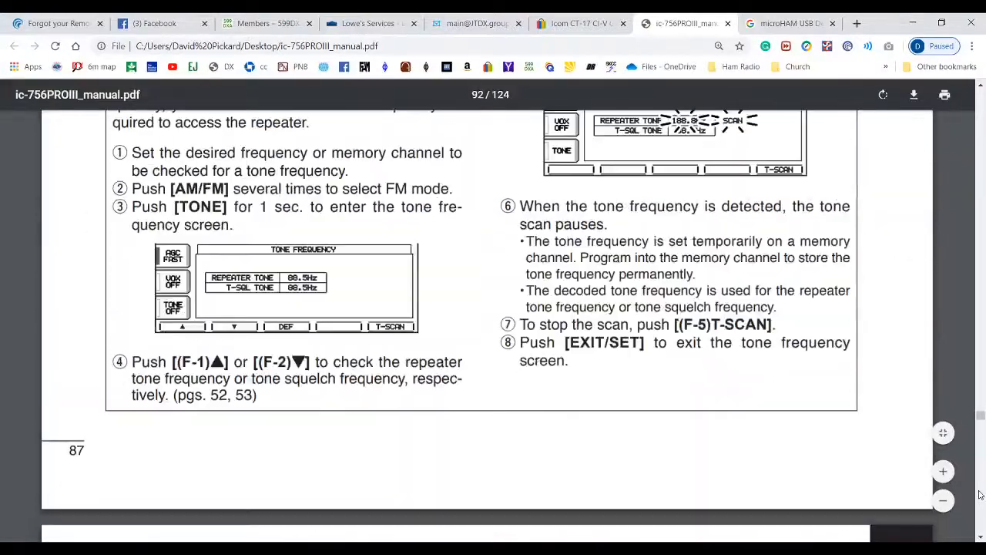
{"action": "scroll", "scroll_direction": "down", "scroll_amount": 3}
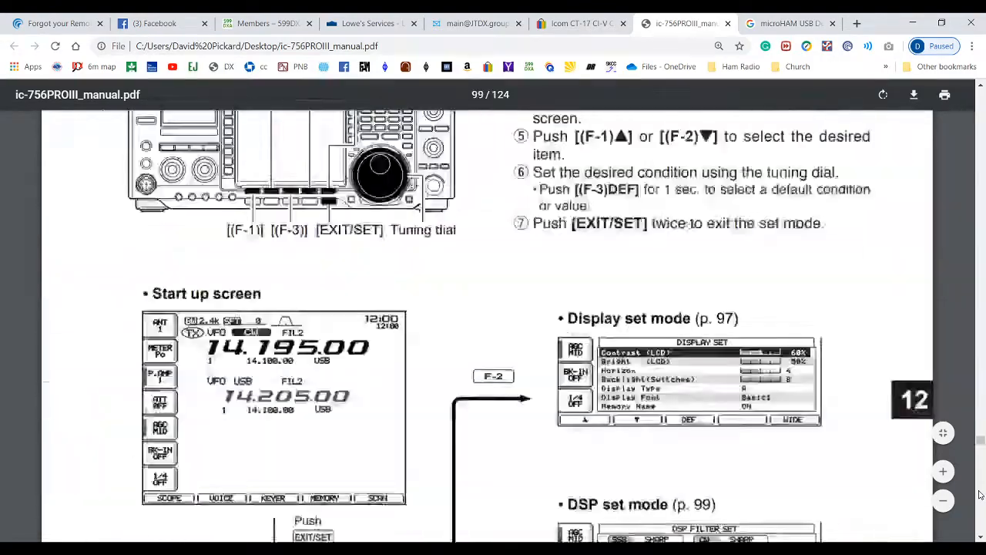
{"action": "scroll", "scroll_direction": "down", "scroll_amount": 3}
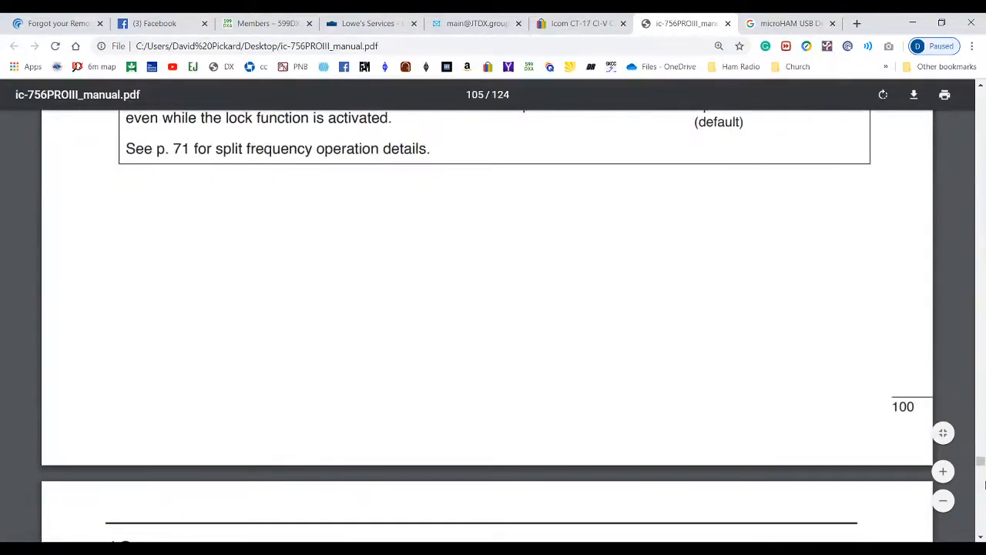
{"action": "scroll", "scroll_direction": "down", "scroll_amount": 3}
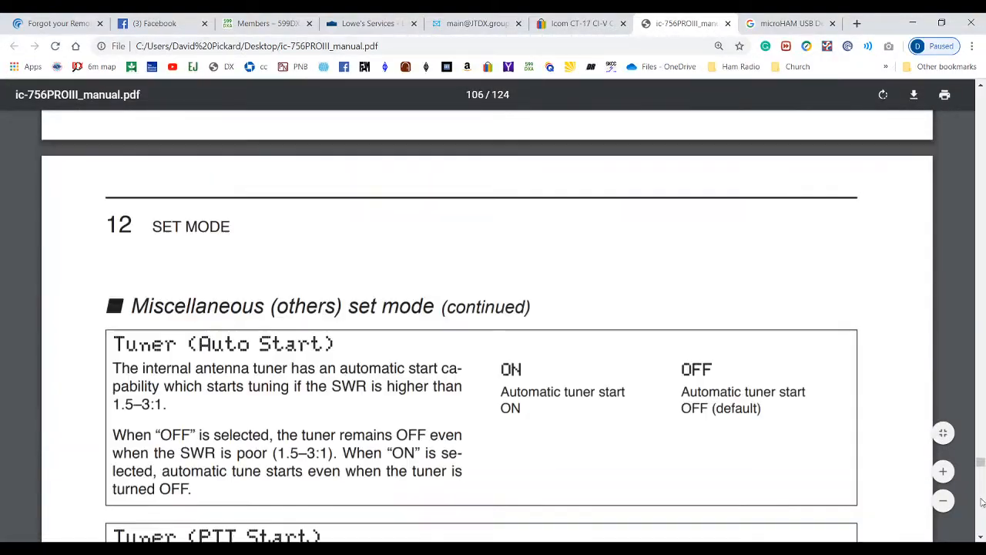
{"action": "scroll", "scroll_direction": "down", "scroll_amount": 3}
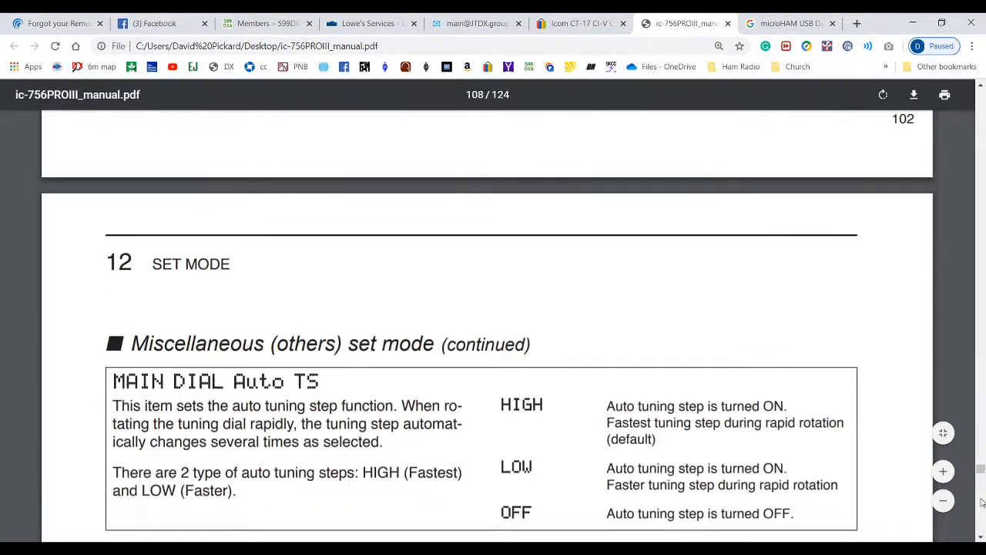
{"action": "scroll", "scroll_direction": "down", "scroll_amount": 3}
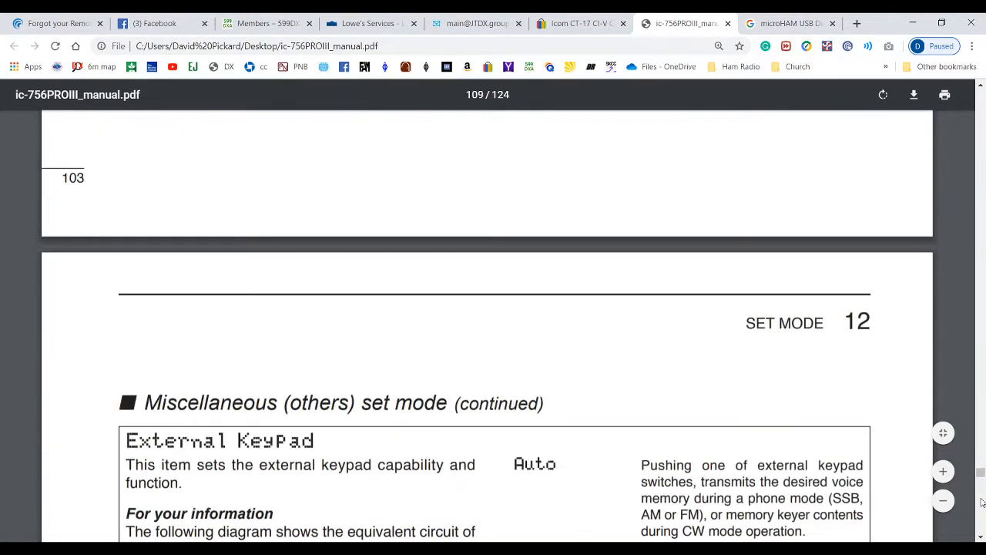
{"action": "scroll", "scroll_direction": "down", "scroll_amount": 3}
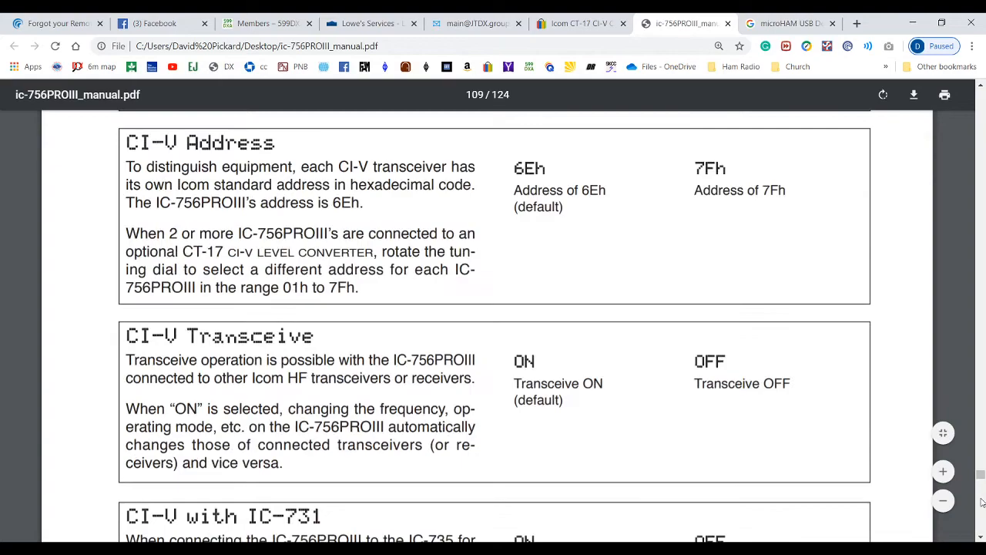
{"action": "scroll", "scroll_direction": "down", "scroll_amount": 3}
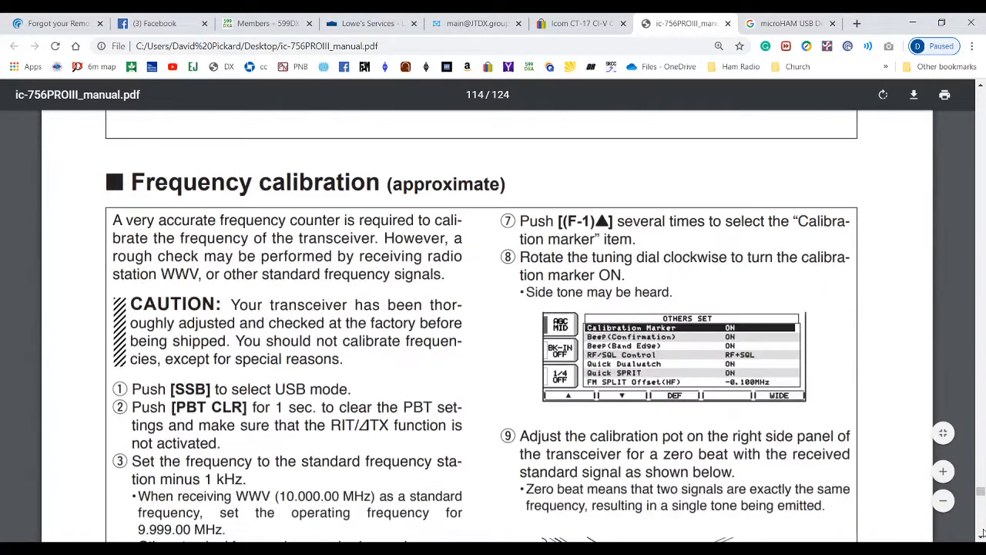
{"action": "scroll", "scroll_direction": "down", "scroll_amount": 3}
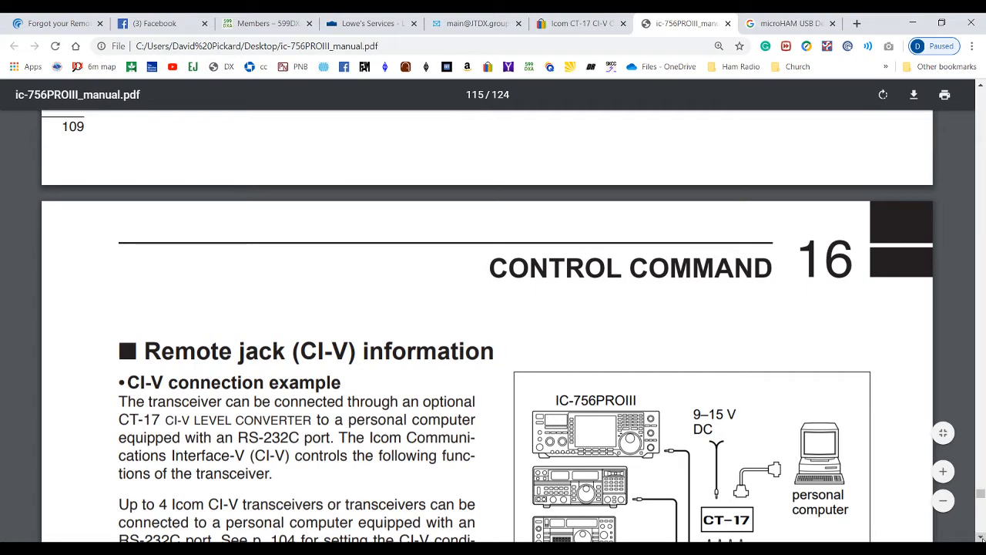
{"action": "scroll", "scroll_direction": "down", "scroll_amount": 3}
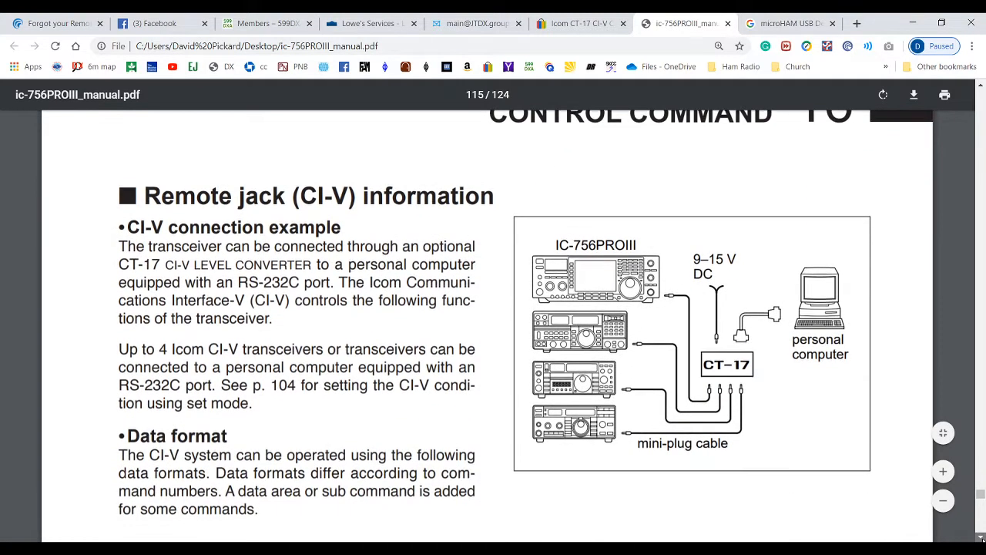
{"action": "scroll", "scroll_direction": "down", "scroll_amount": 3}
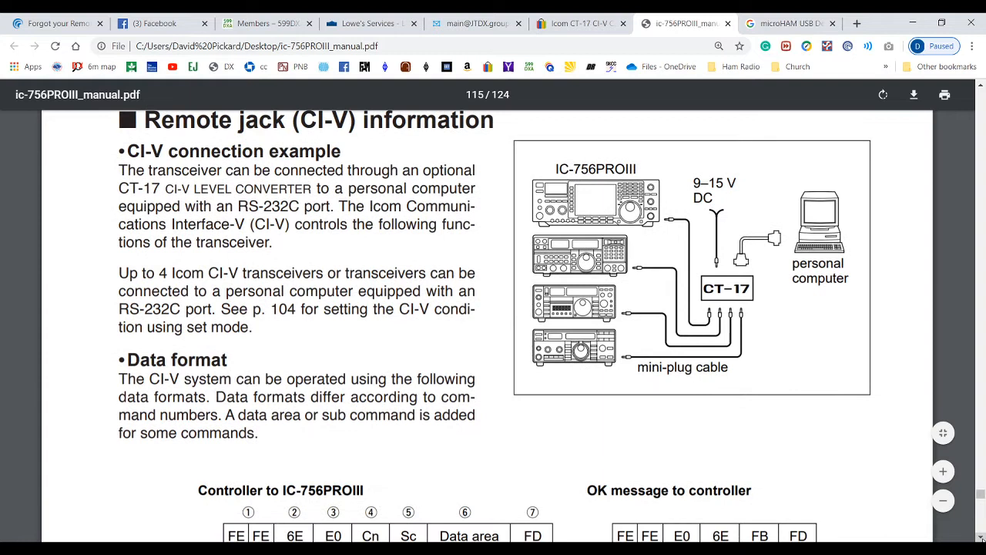